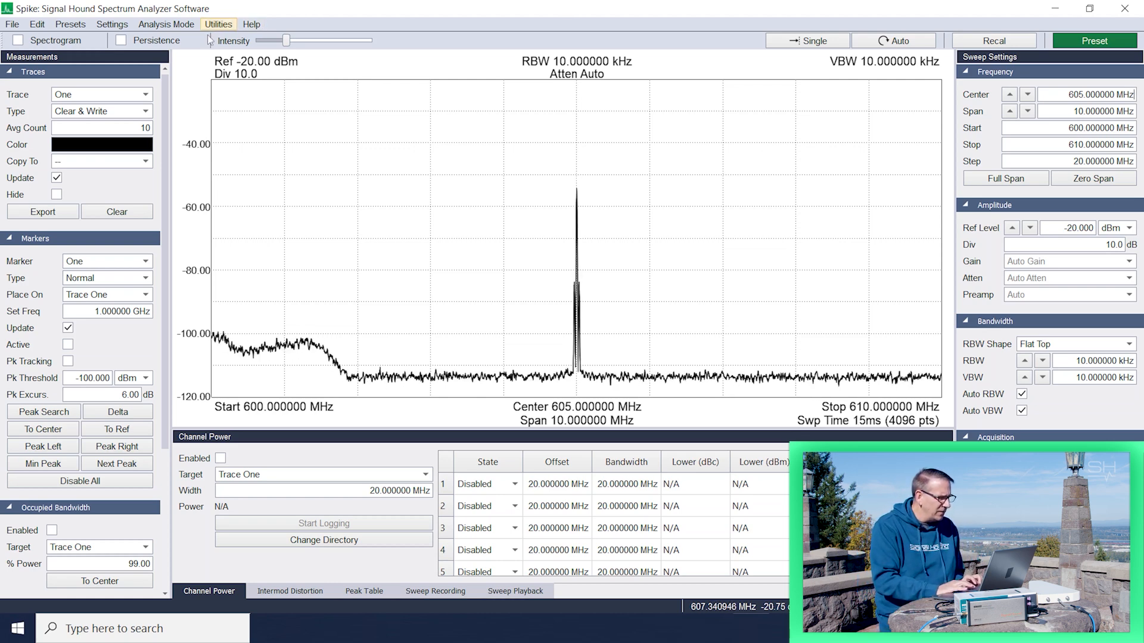
Switch the sweep to Full Span, covering 9 kHz to 6 GHz
{"action": "left_click", "coordinate": [165, 23]}
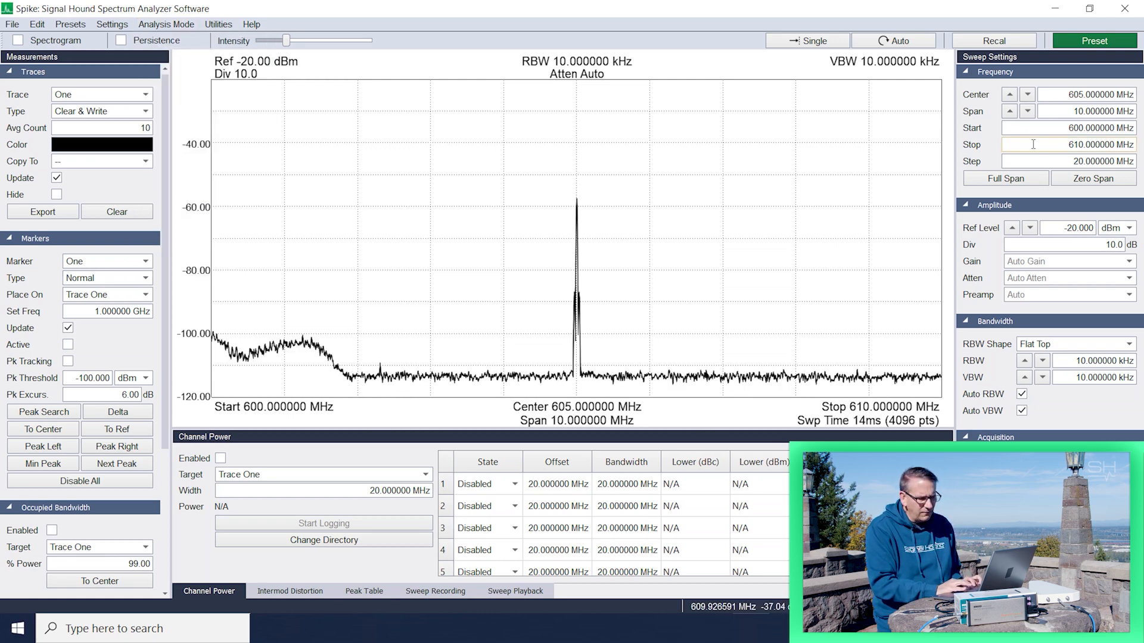
{"action": "left_click", "coordinate": [1004, 178]}
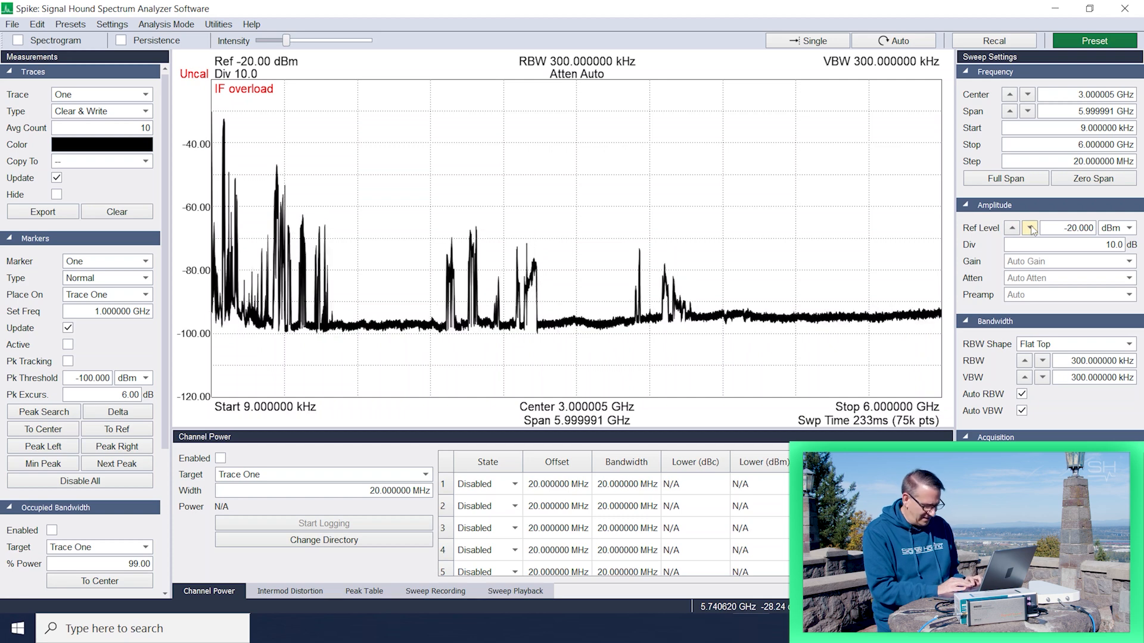
Adjust the reference level with the arrows to -10 dBm, clearing the IF overload
{"action": "left_click", "coordinate": [1029, 228]}
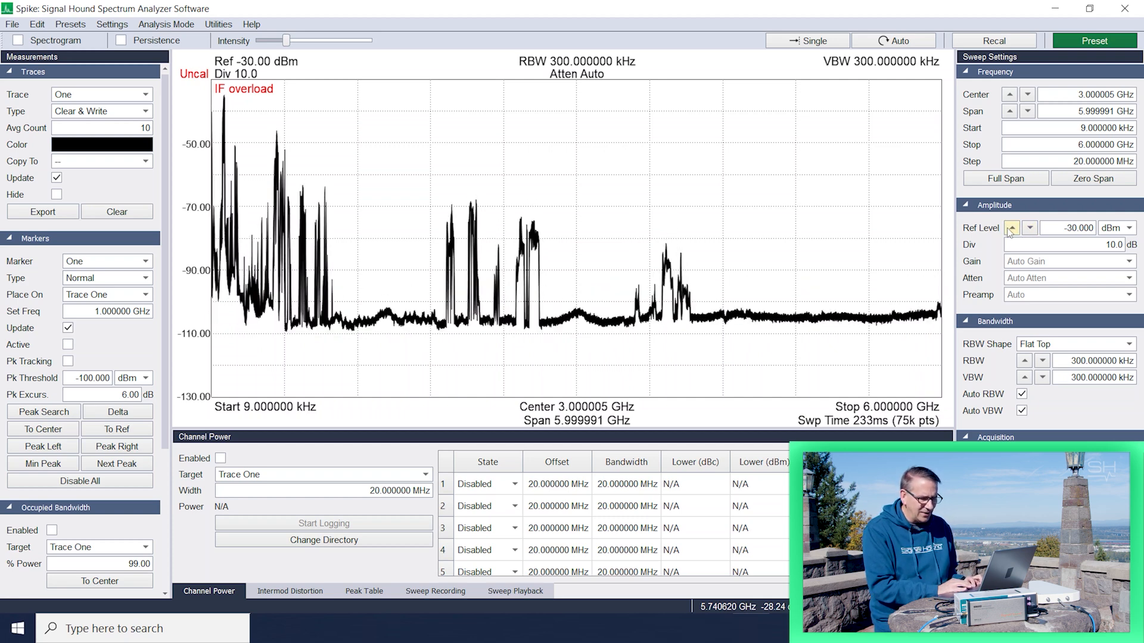
{"action": "left_click", "coordinate": [1011, 228]}
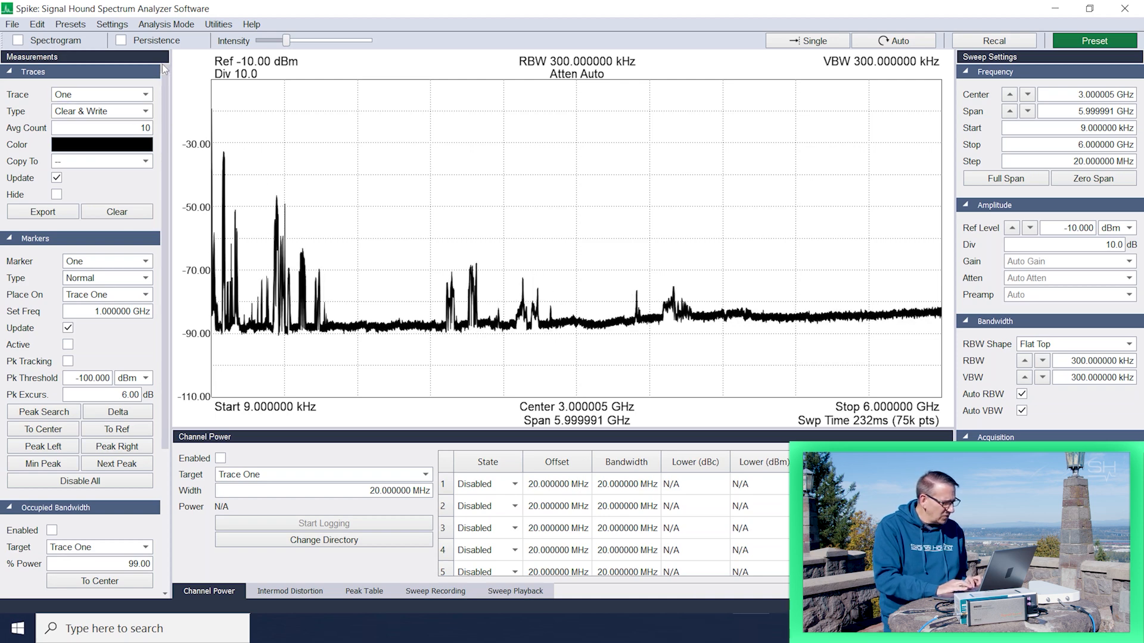
Enter Interference Hunting mode and acquire a baseline for event logging
{"action": "left_click", "coordinate": [166, 24]}
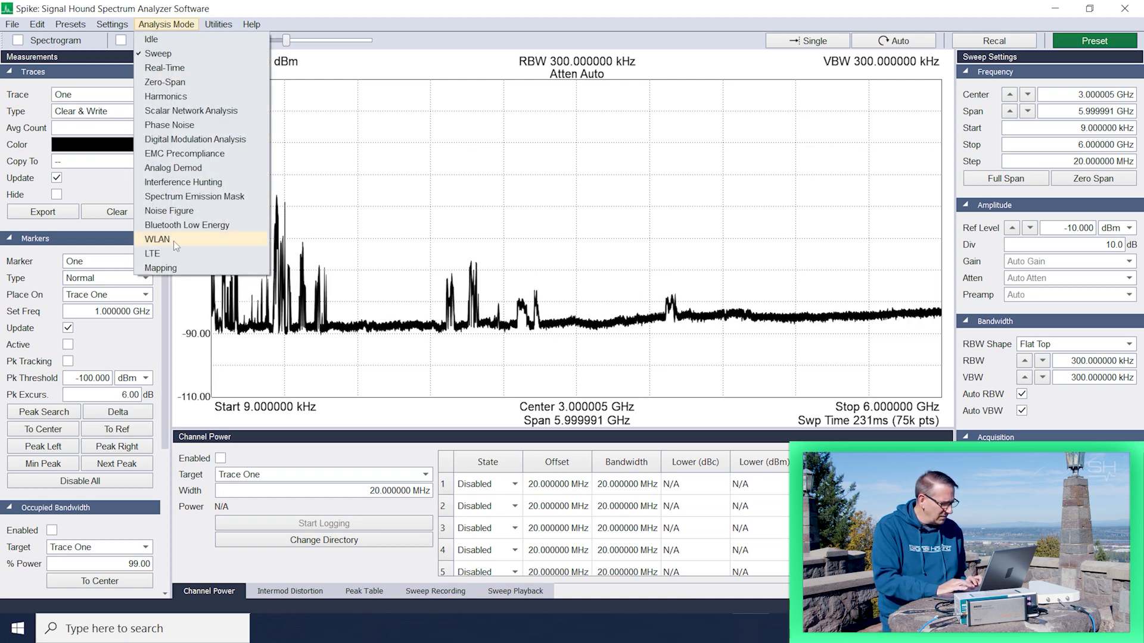
{"action": "mouse_move", "coordinate": [182, 181]}
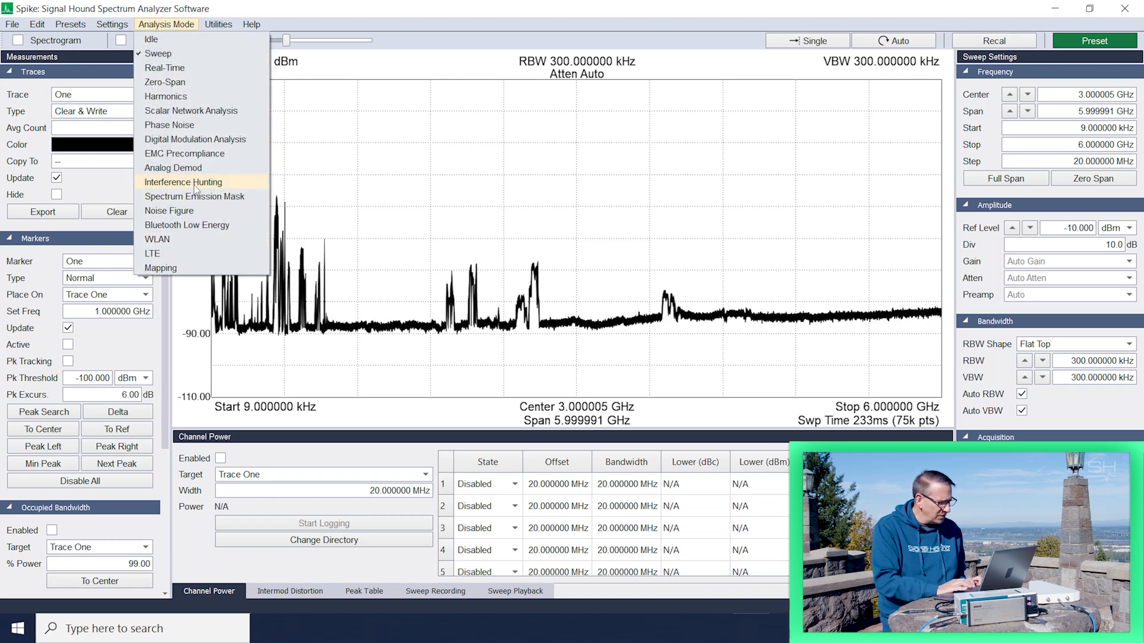
{"action": "left_click", "coordinate": [183, 182]}
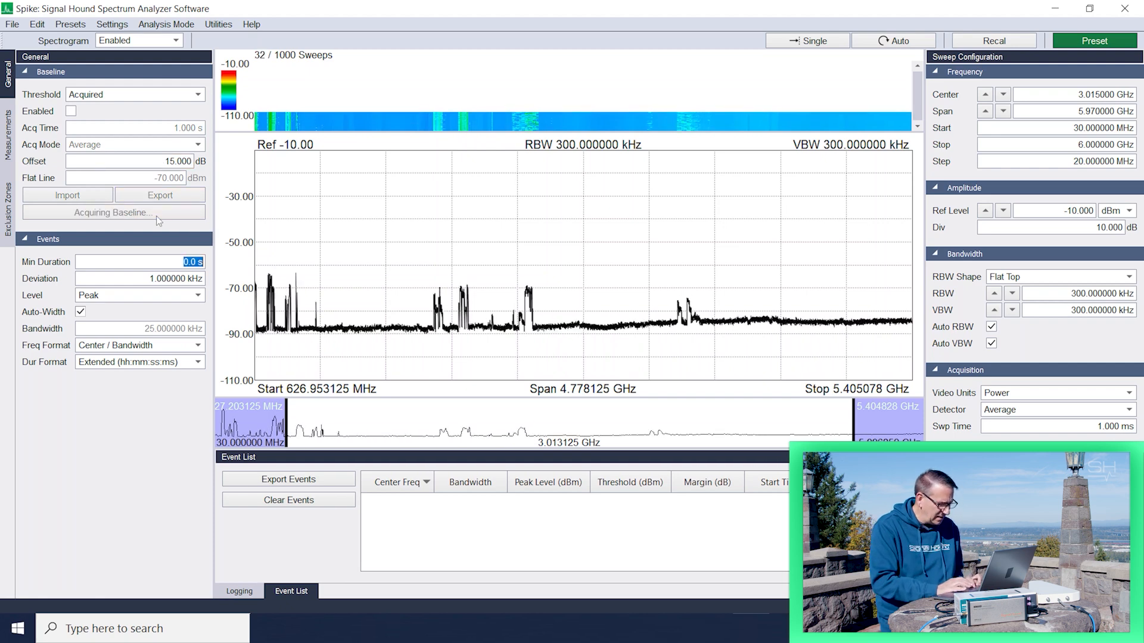
{"action": "left_click", "coordinate": [71, 111]}
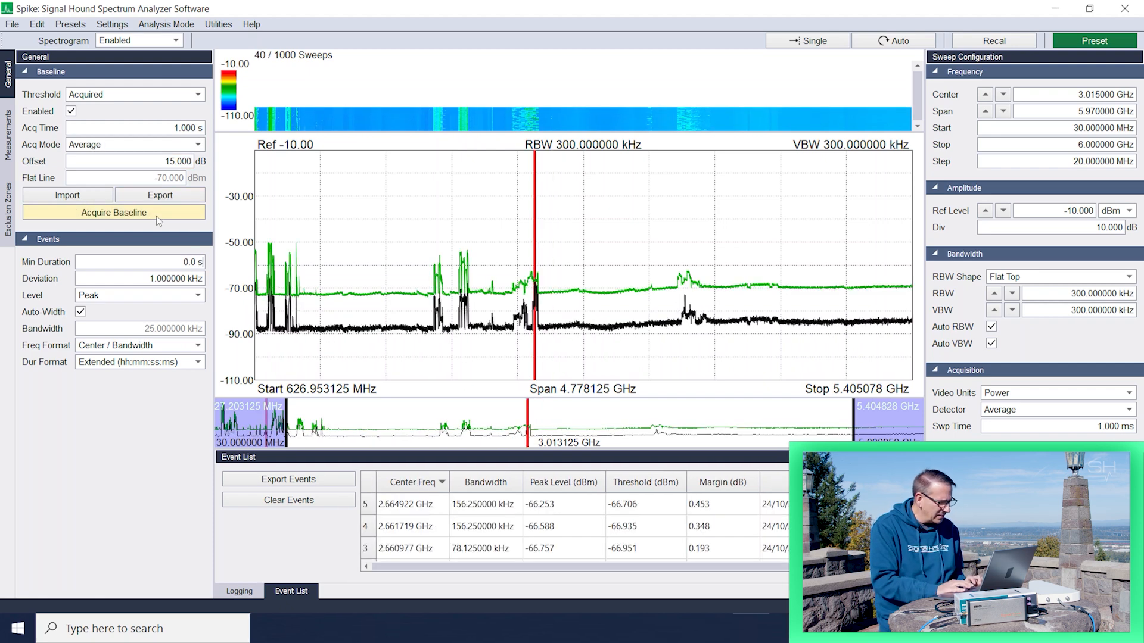
{"action": "left_click", "coordinate": [288, 500]}
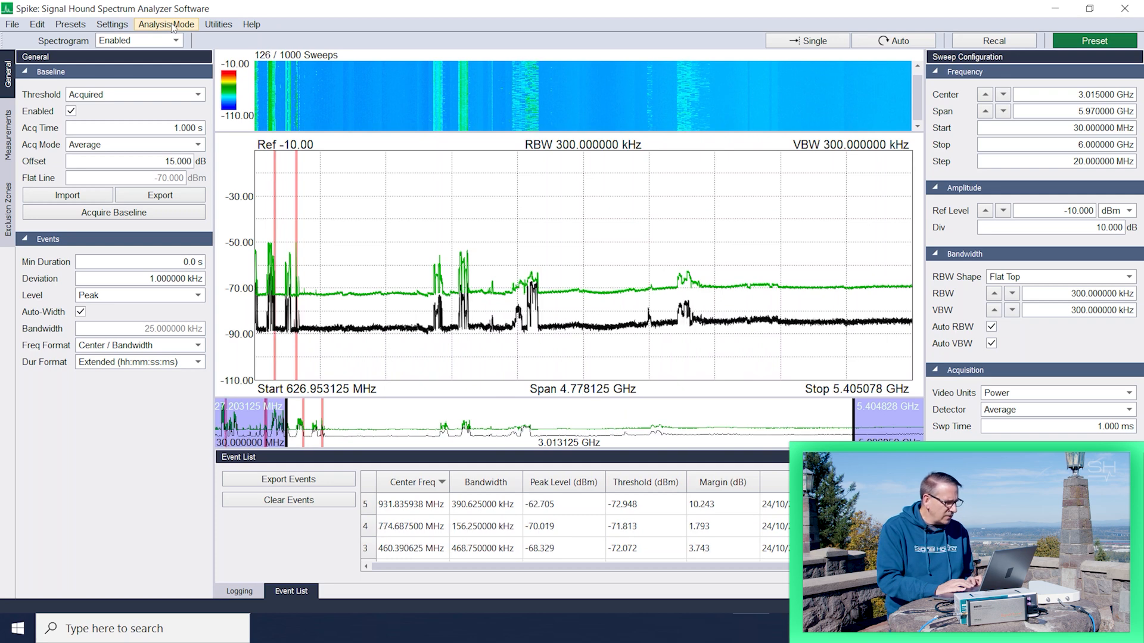
Choose LTE from the Analysis Mode menu
{"action": "left_click", "coordinate": [165, 24]}
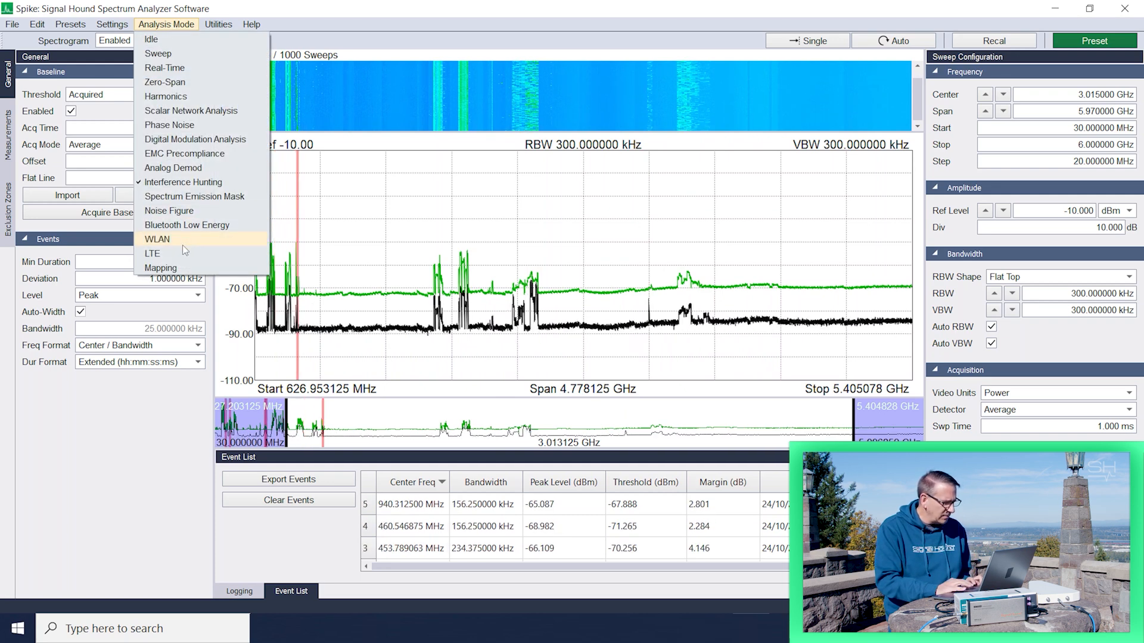
{"action": "left_click", "coordinate": [152, 253]}
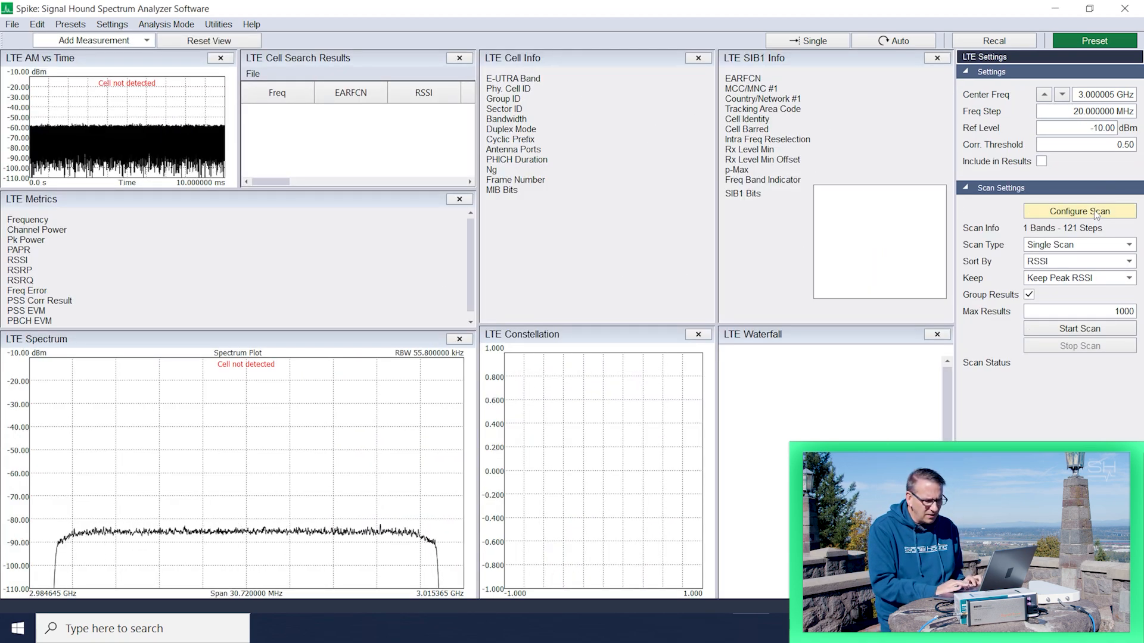
Import the LTE_1-27 band file into the scan configuration, giving 30 bands and 2030 steps
{"action": "left_click", "coordinate": [1078, 210]}
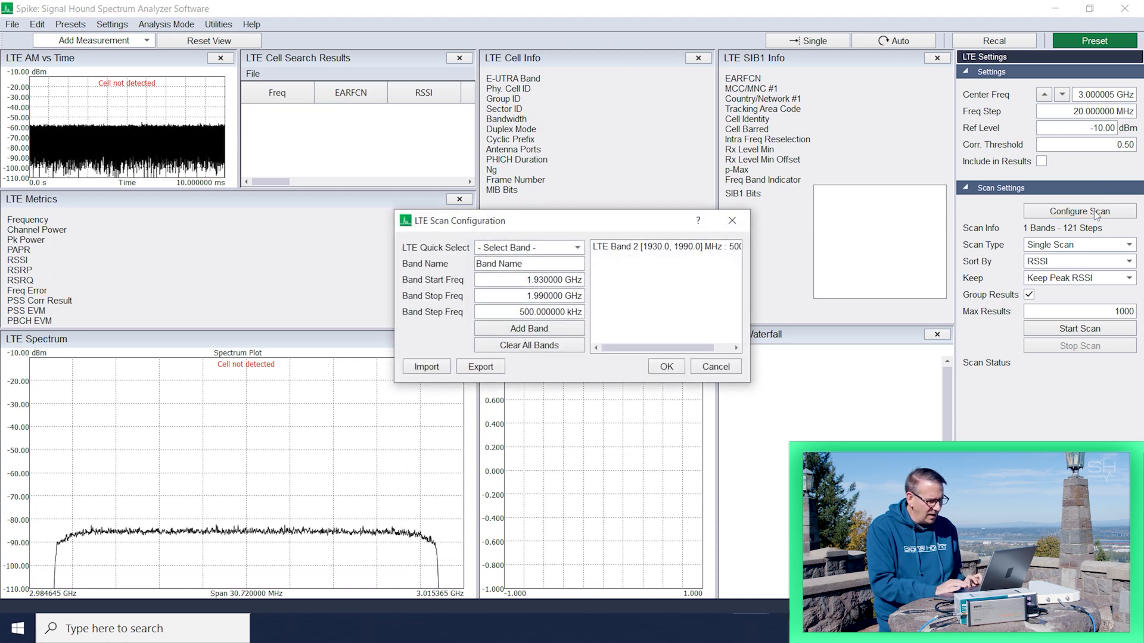
{"action": "left_click", "coordinate": [714, 367]}
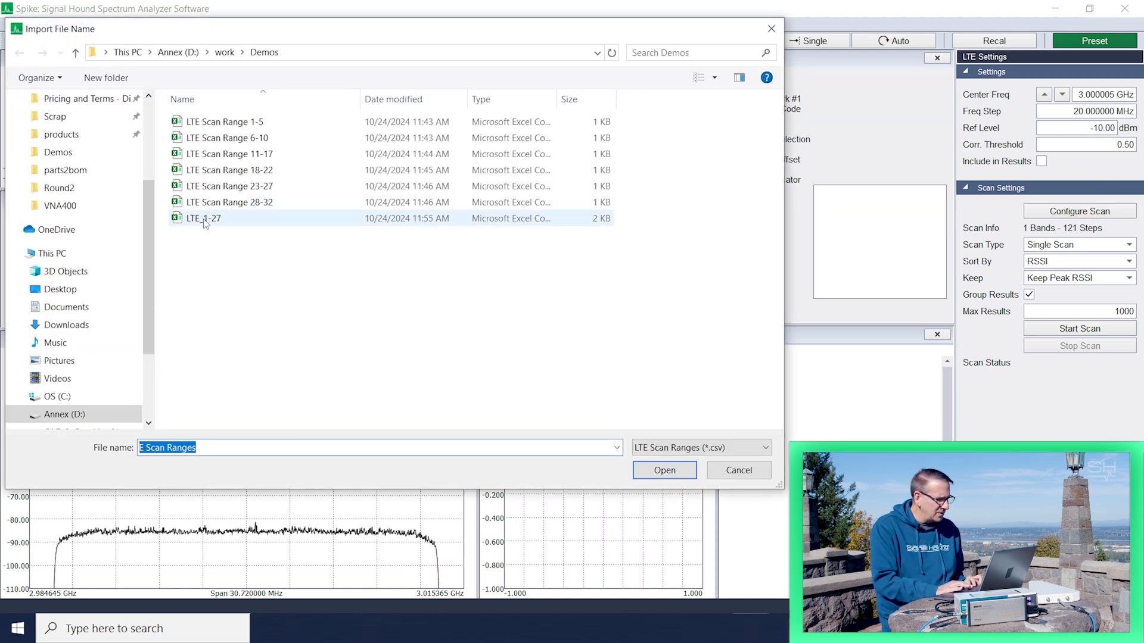
{"action": "left_click", "coordinate": [204, 217]}
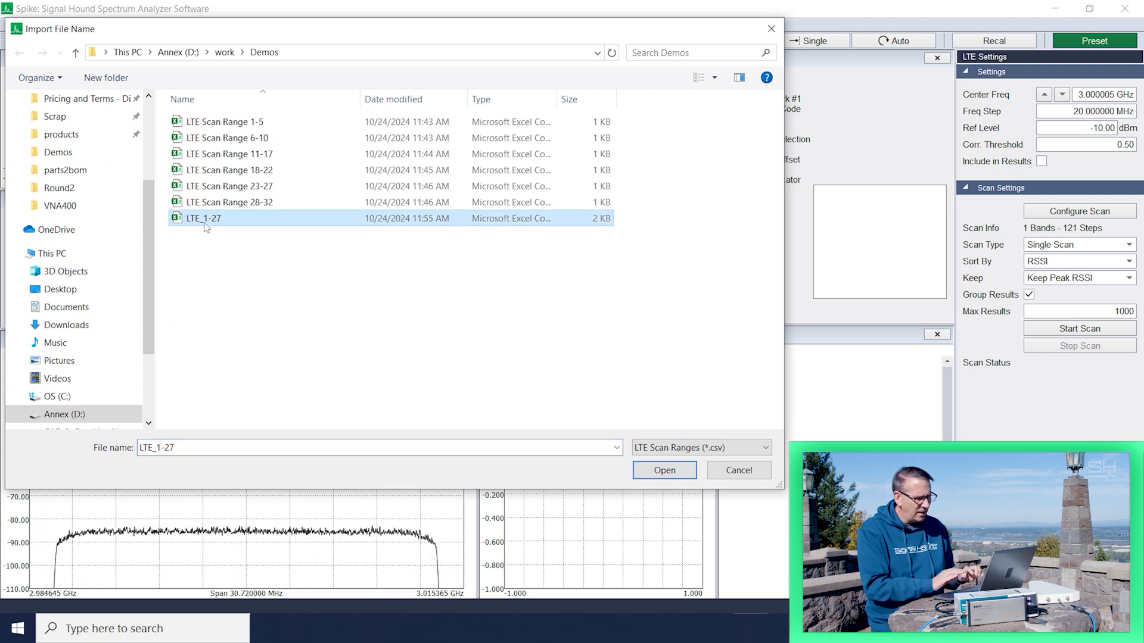
{"action": "mouse_move", "coordinate": [393, 410]}
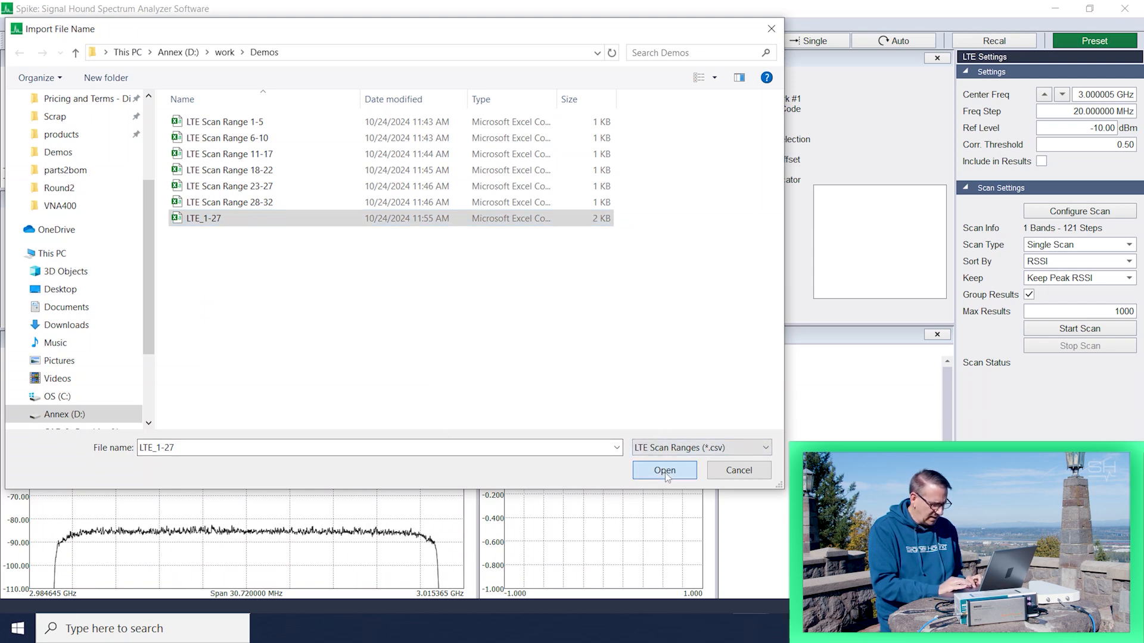
{"action": "left_click", "coordinate": [662, 470]}
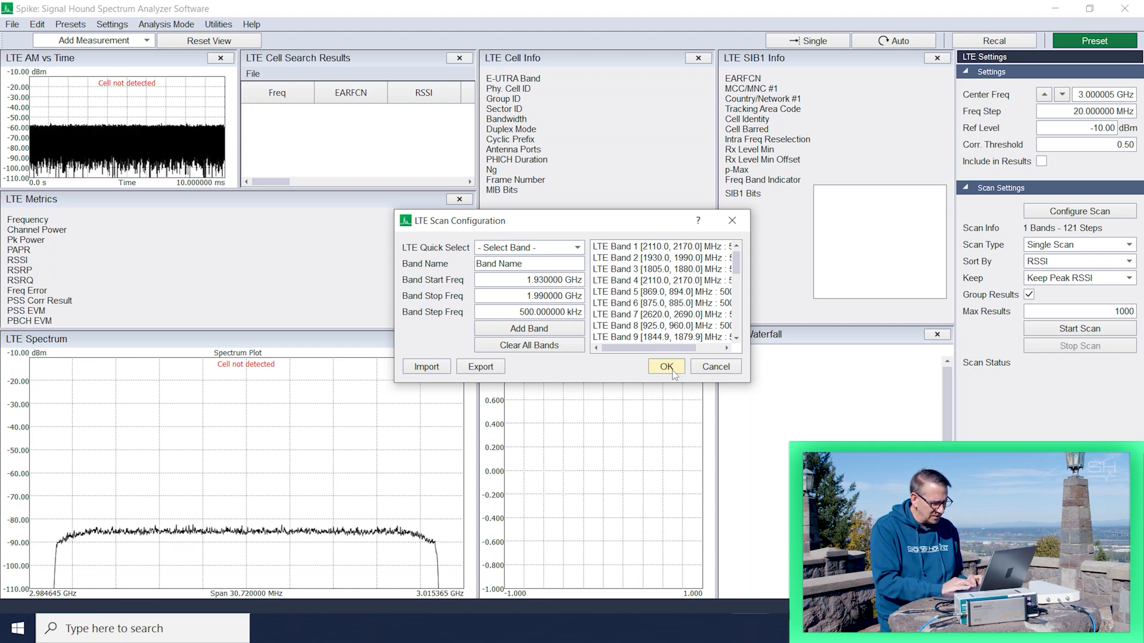
{"action": "left_click", "coordinate": [664, 367]}
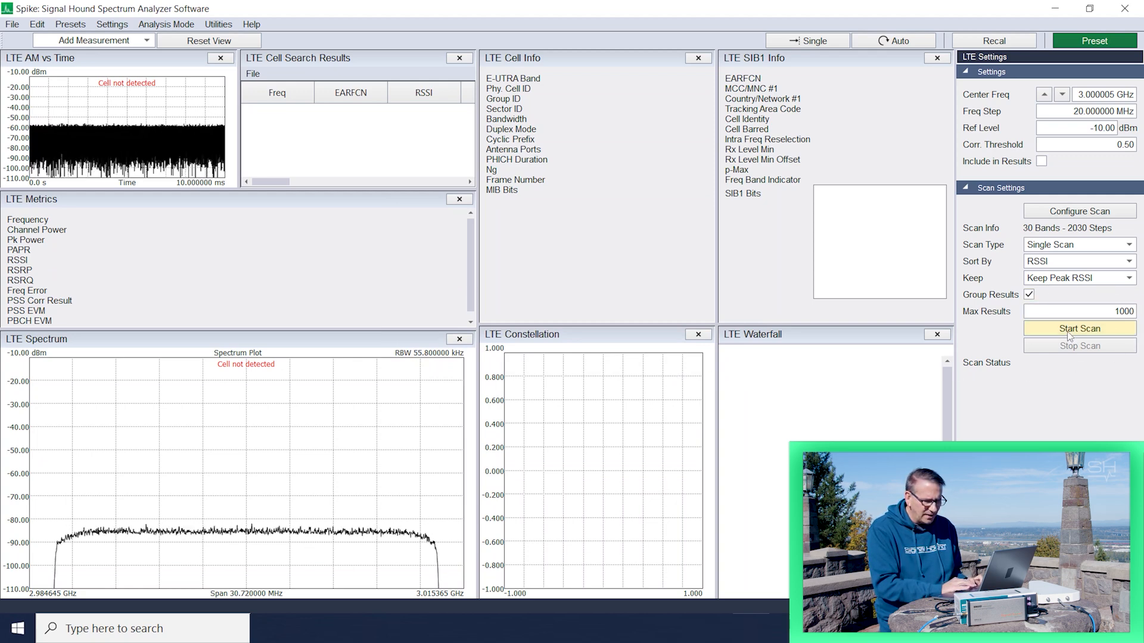
Run the LTE band scan and scroll results, finding cells at 719.50 and 2115 MHz
{"action": "left_click", "coordinate": [1079, 328]}
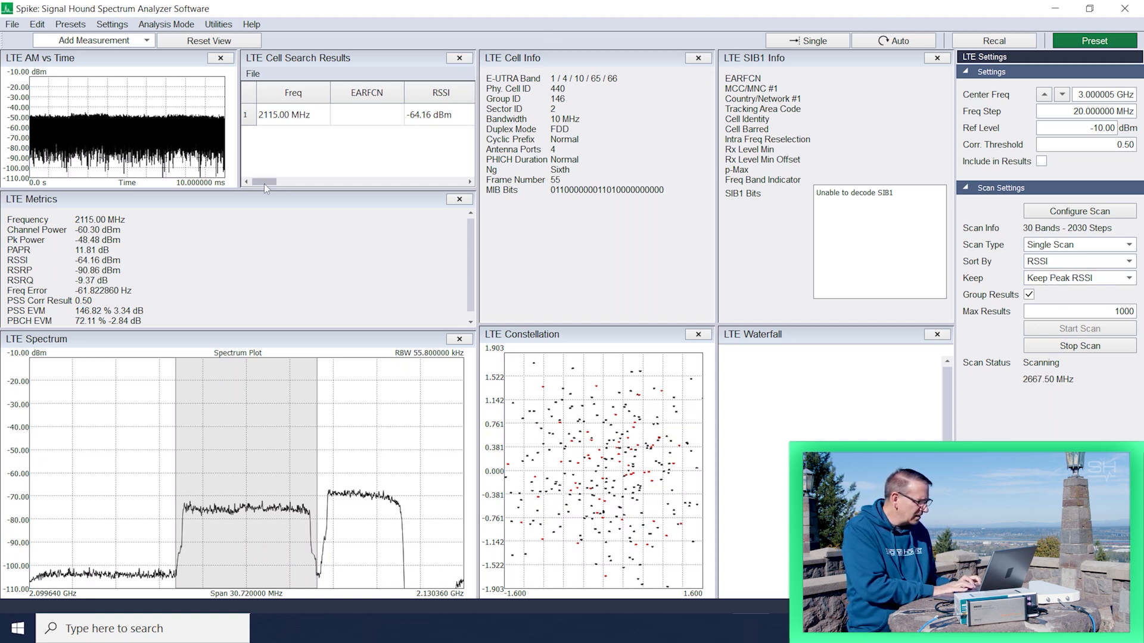
{"action": "left_click_drag", "start_coordinate": [263, 181], "coordinate": [295, 181]}
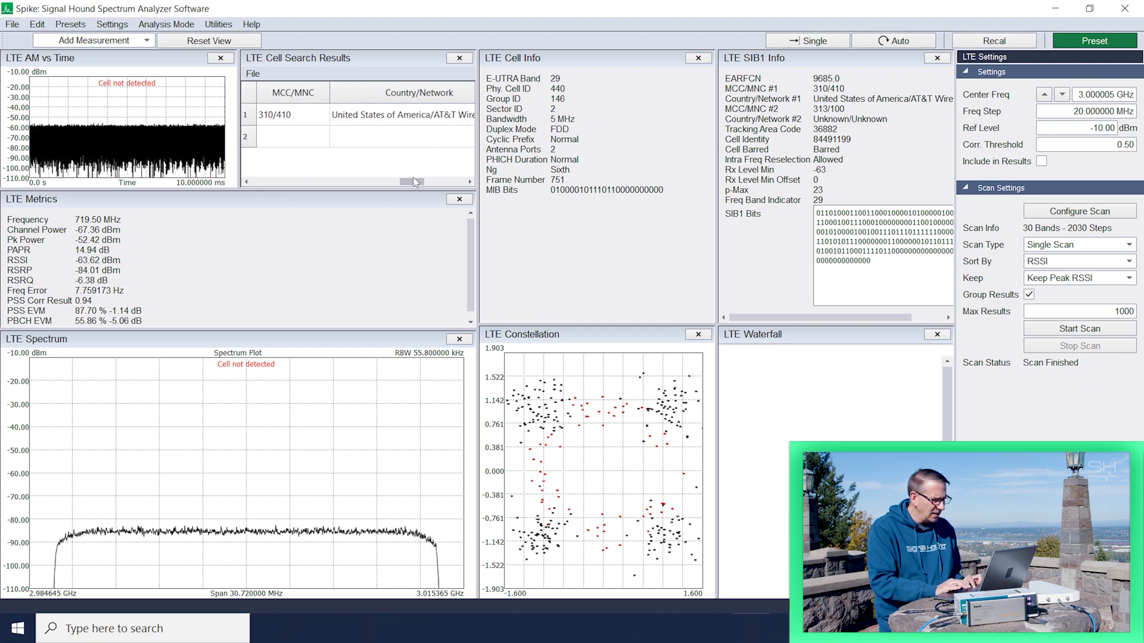
{"action": "left_click_drag", "start_coordinate": [414, 182], "coordinate": [425, 181]}
{"action": "type", "text": "7"}
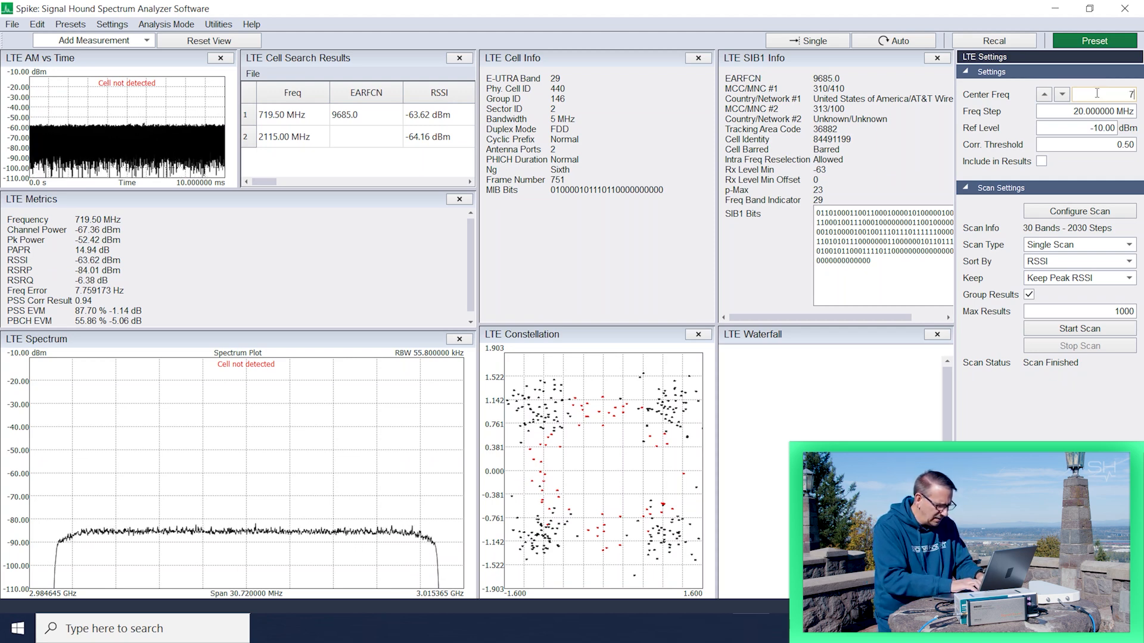
Set the LTE center frequency to 719.5 MHz
{"action": "type", "text": "19"}
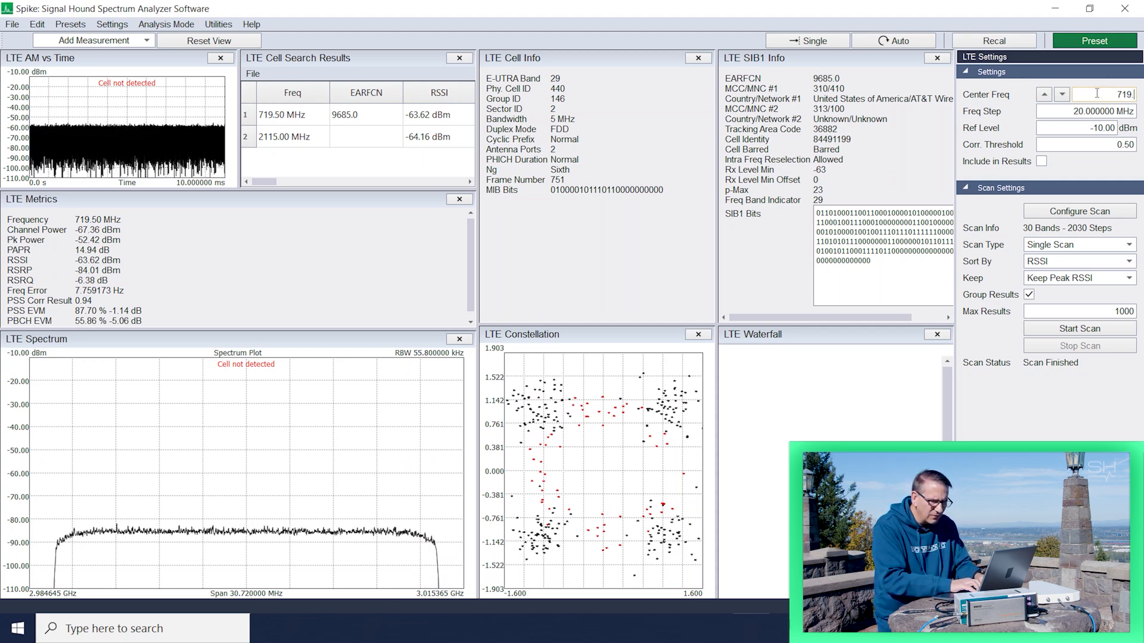
{"action": "type", "text": "19.500000 MHz"}
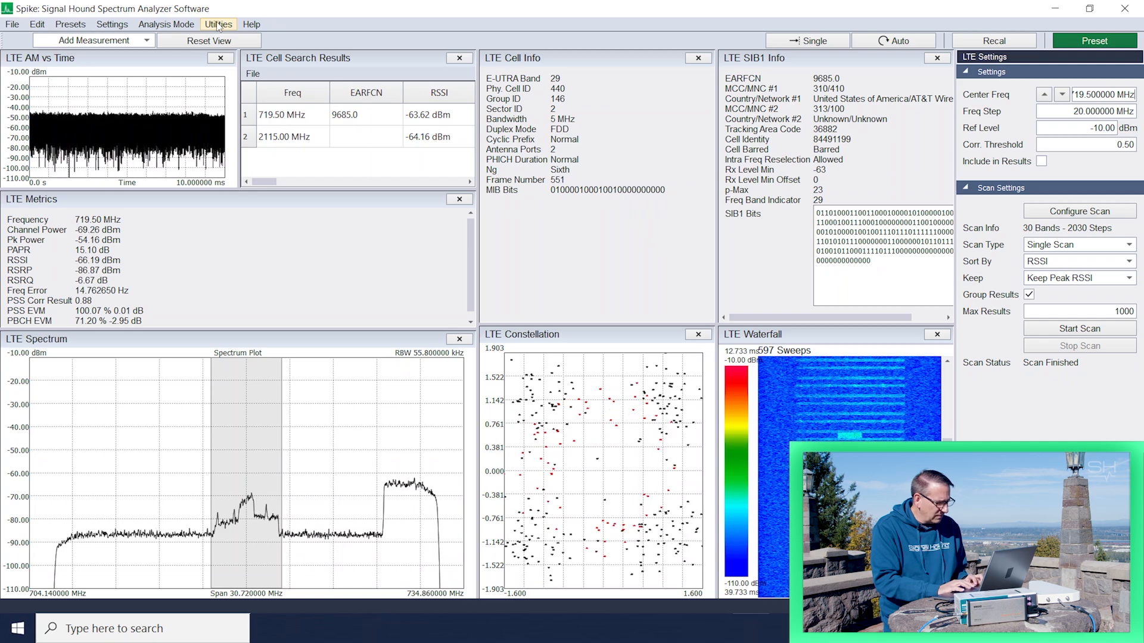
Open the I/Q Recorder from Utilities at 719.5 MHz, 40 MS/s, 27 MHz bandwidth
{"action": "left_click", "coordinate": [218, 24]}
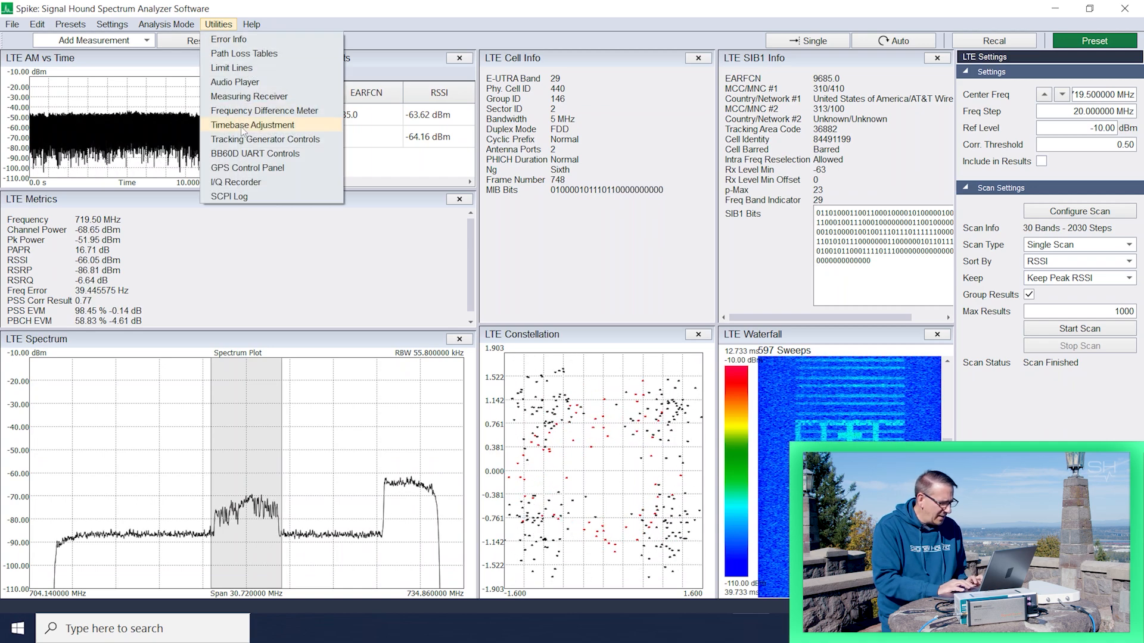
{"action": "left_click", "coordinate": [236, 182]}
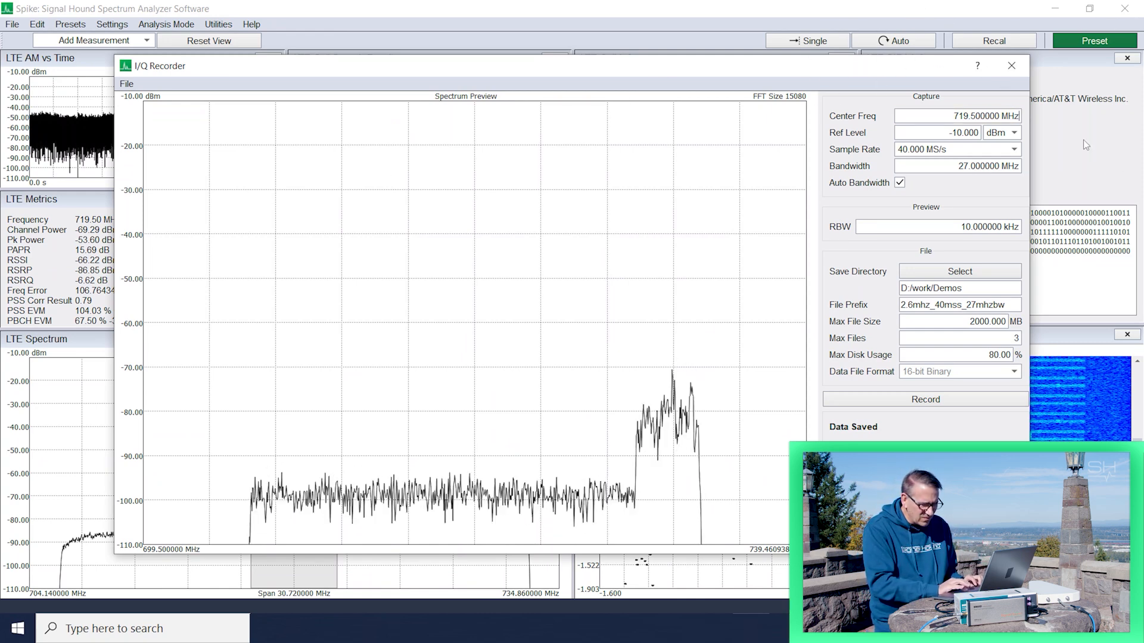
{"action": "left_click", "coordinate": [957, 304]}
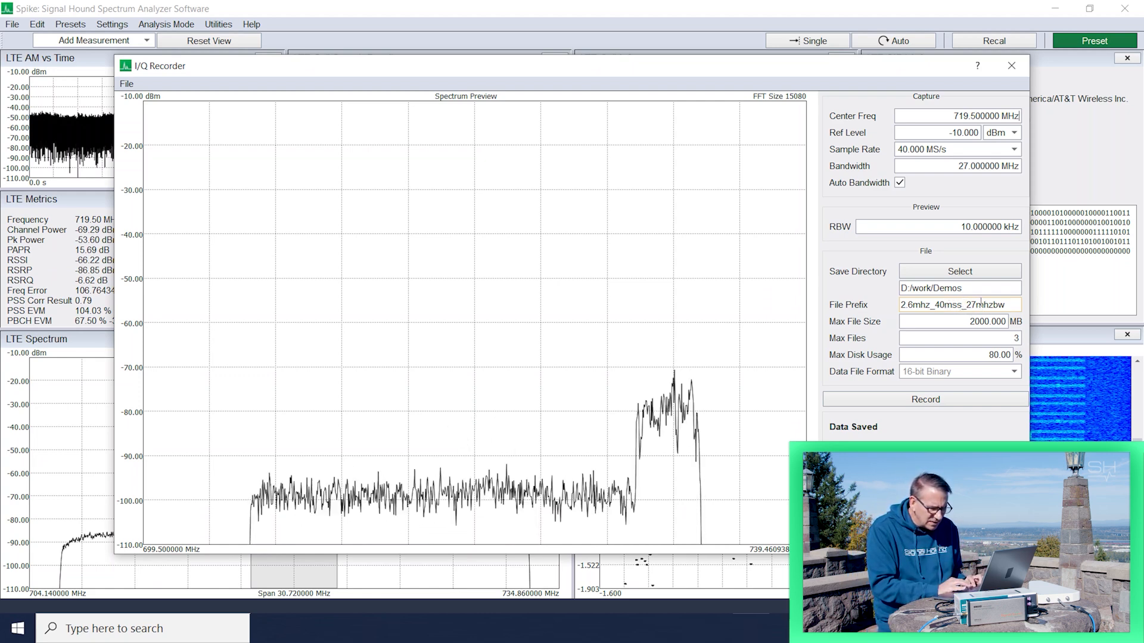
Replace the file prefix with '719p5mhz_40msps_27mhzbw'
{"action": "triple_click", "coordinate": [952, 304]}
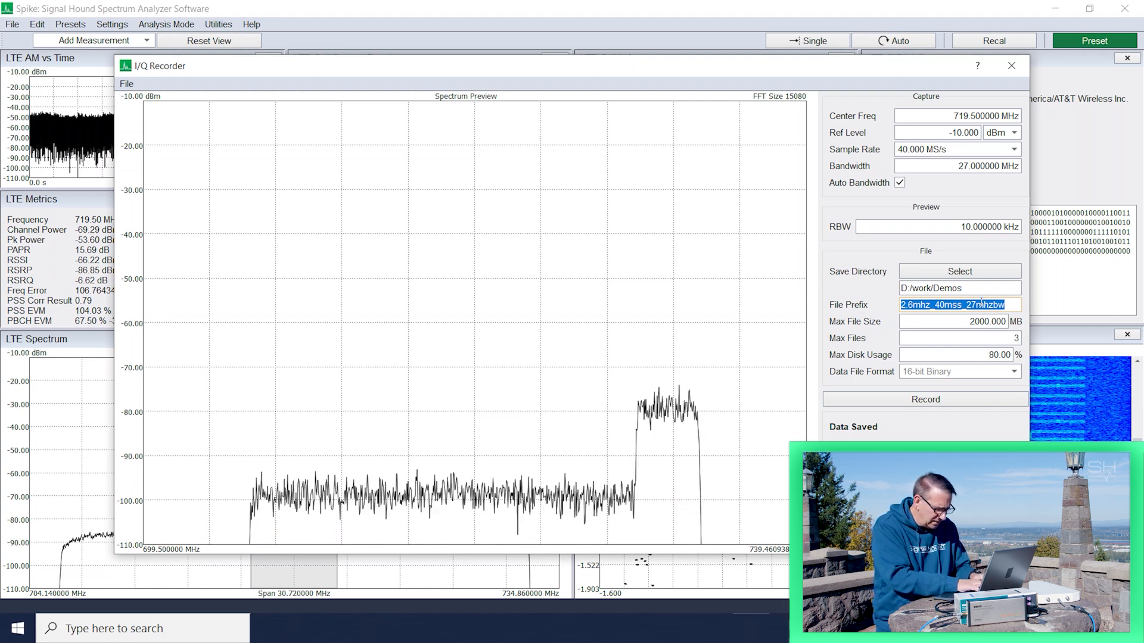
{"action": "type", "text": "719p5"}
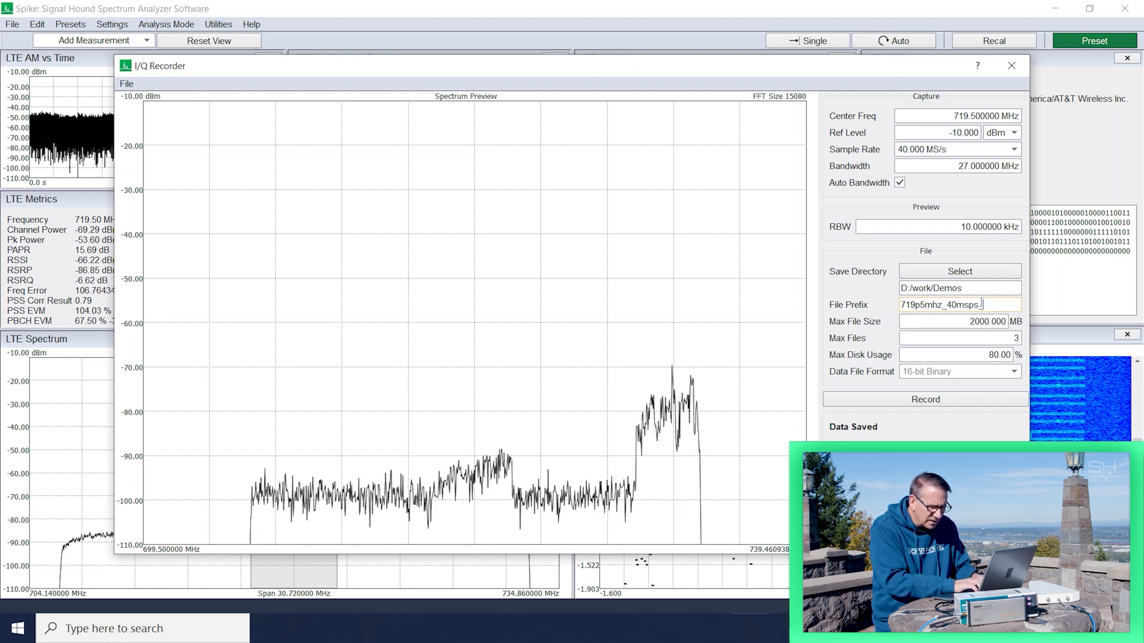
{"action": "type", "text": "_27mhzbw"}
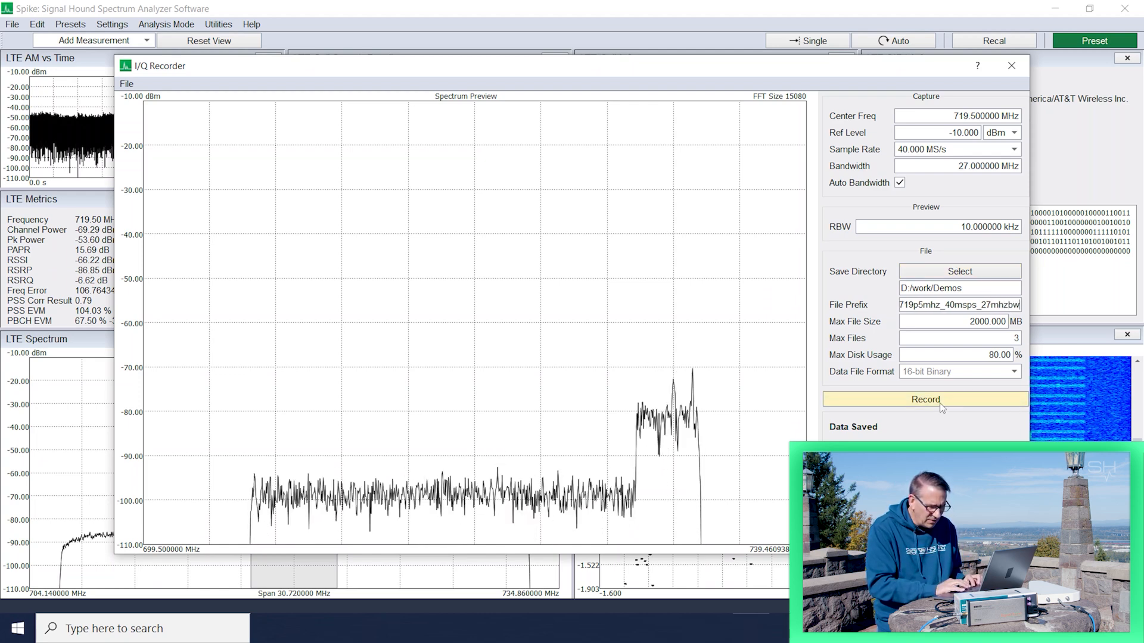
Record and stop an I/Q capture of the 719.5 MHz cell, saving 3.848 GB
{"action": "left_click", "coordinate": [923, 399]}
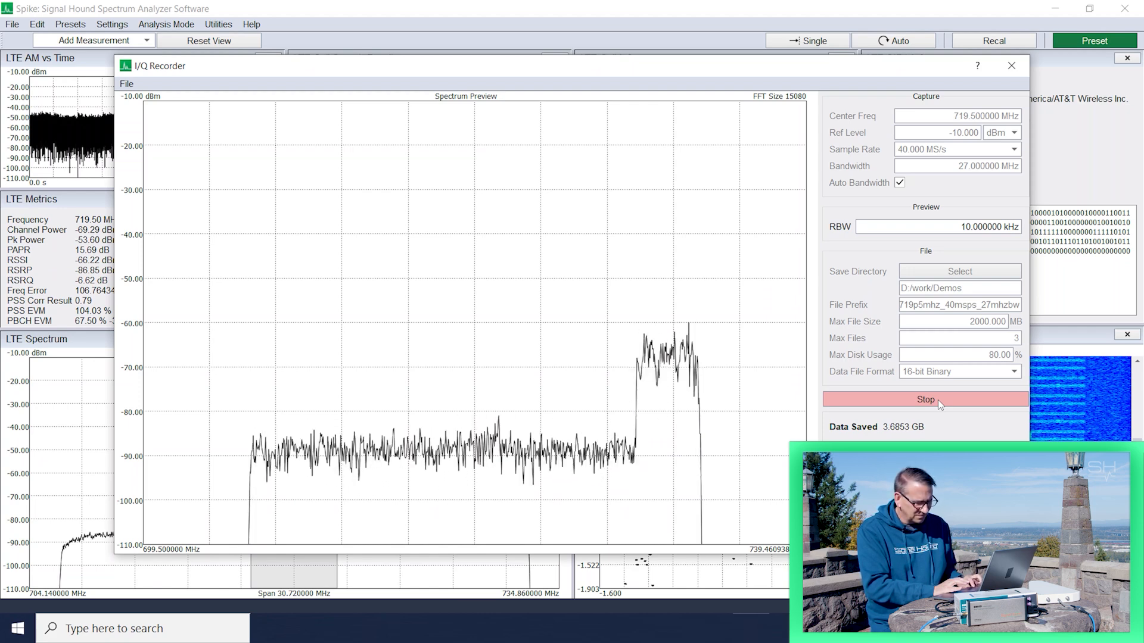
{"action": "left_click", "coordinate": [925, 399]}
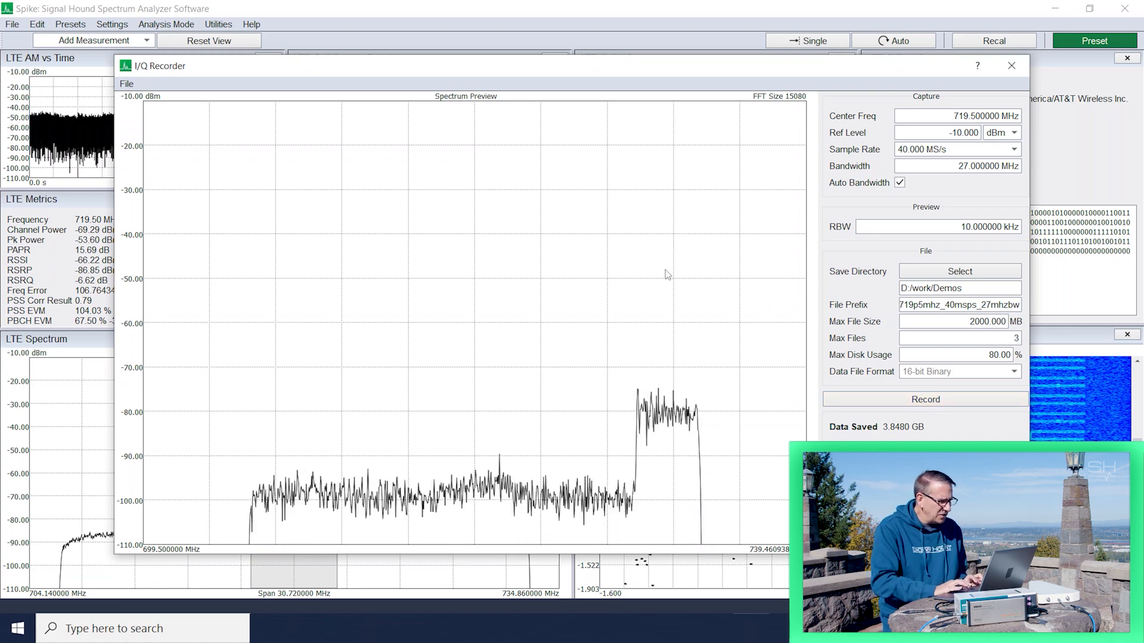